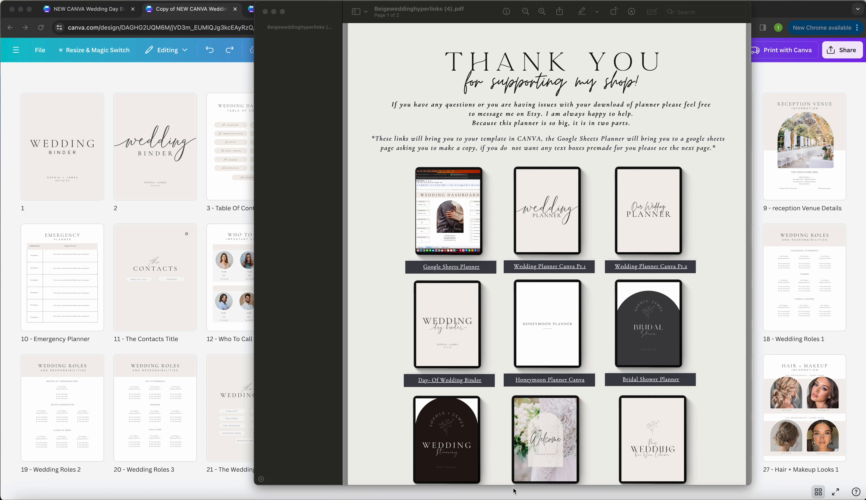
{"action": "mouse_move", "coordinate": [519, 482]}
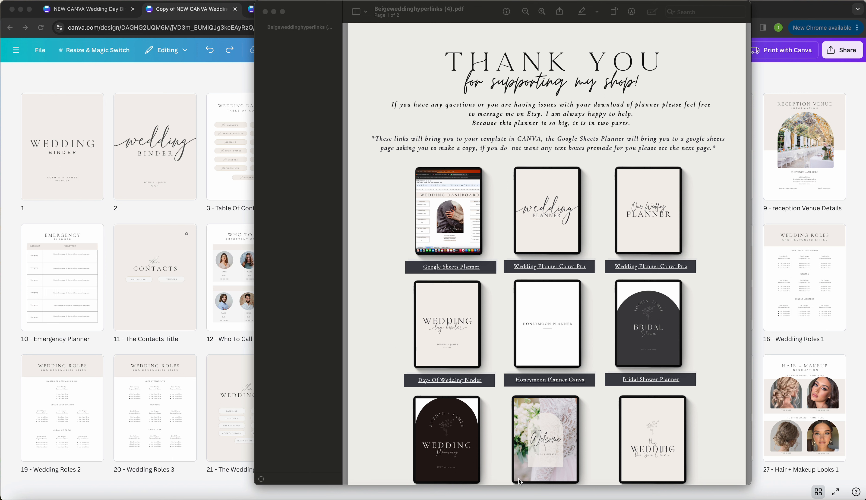
{"action": "mouse_move", "coordinate": [511, 483]}
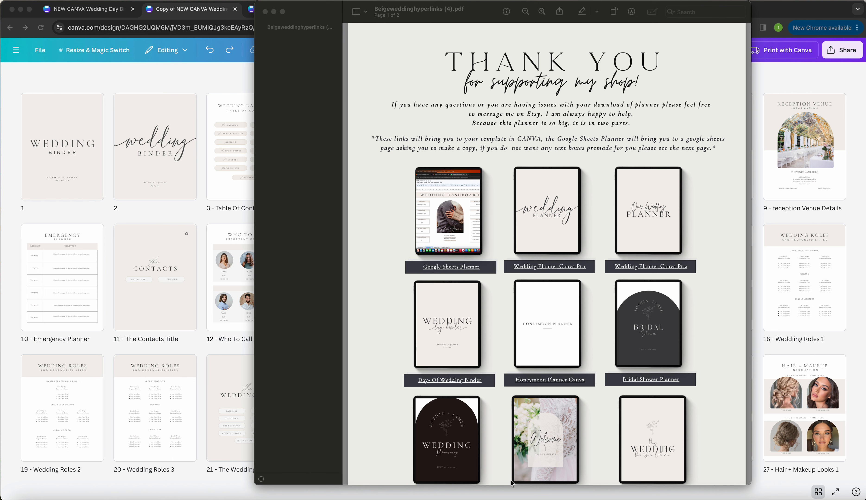
{"action": "mouse_move", "coordinate": [518, 63]}
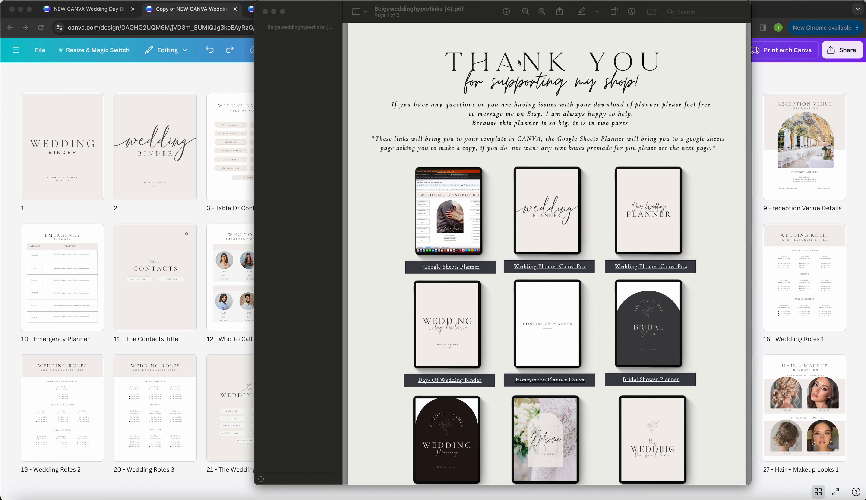
{"action": "mouse_move", "coordinate": [428, 361]}
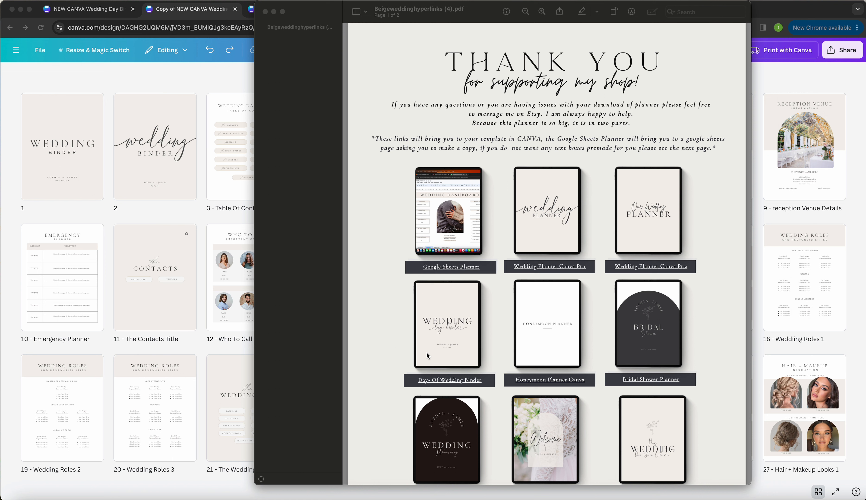
{"action": "mouse_move", "coordinate": [419, 414]}
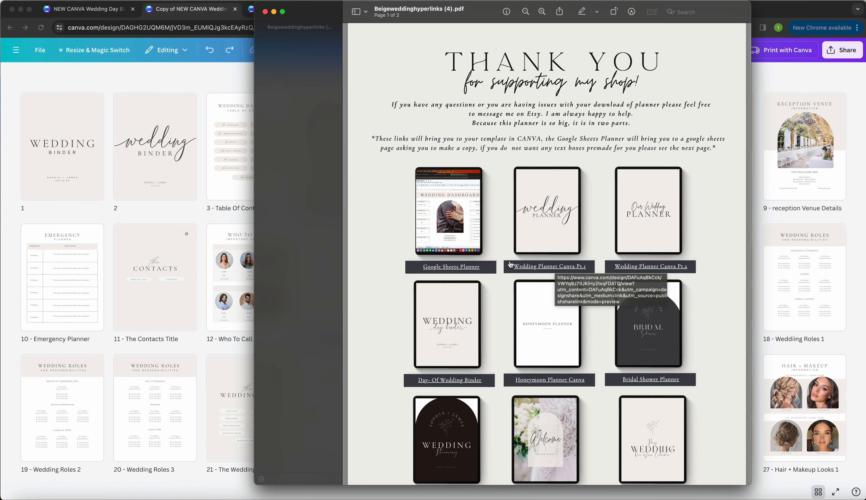
{"action": "mouse_move", "coordinate": [613, 301]}
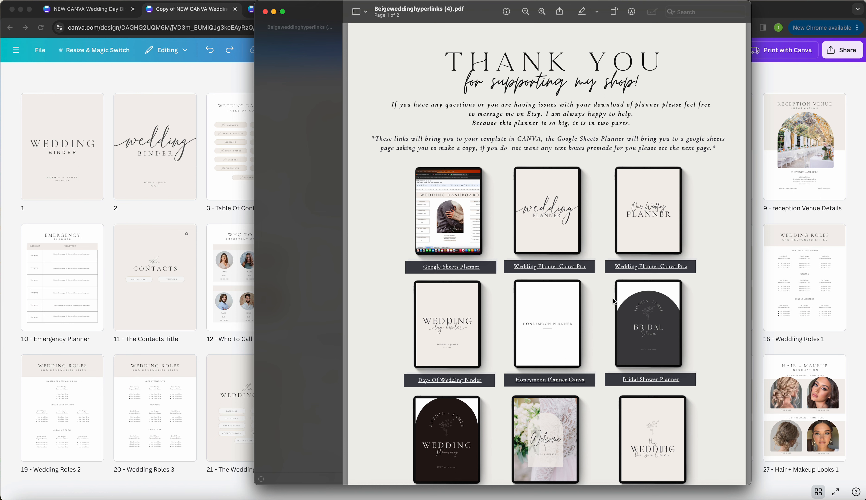
{"action": "mouse_move", "coordinate": [569, 272]}
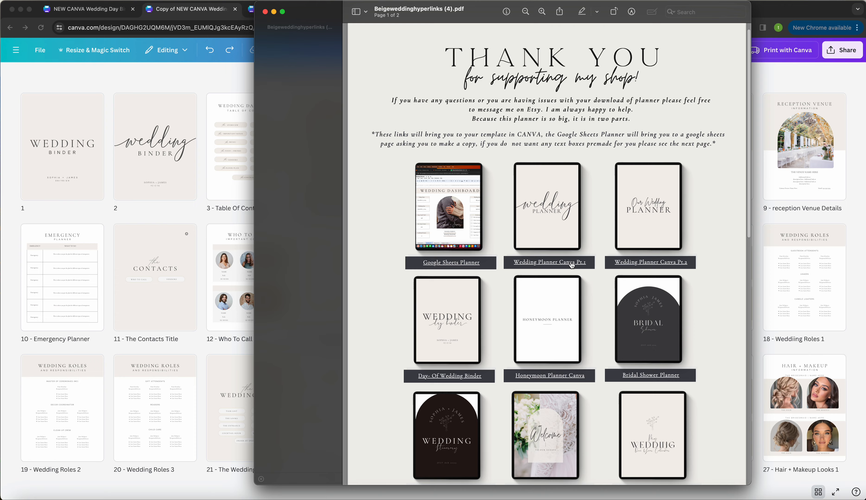
- Follow the 'Wedding Planner Canva Pt.1' link from the PDF and confirm opening it in Firefox
{"action": "left_click", "coordinate": [548, 262]}
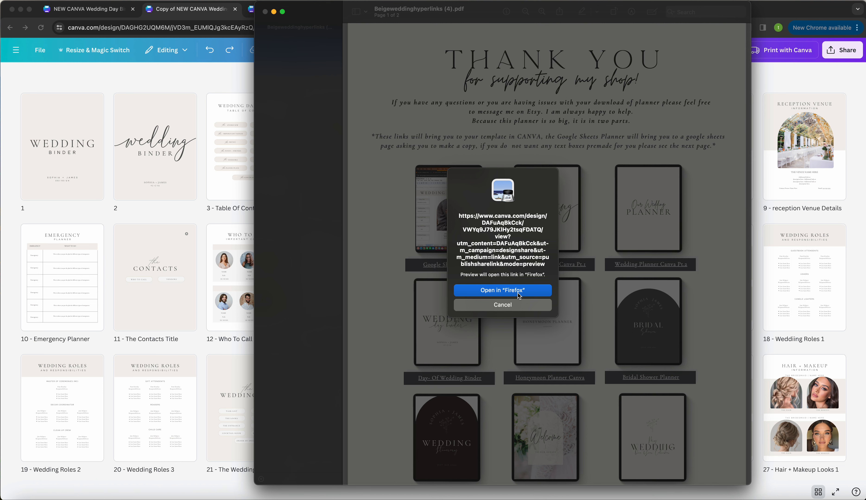
{"action": "left_click", "coordinate": [502, 291]}
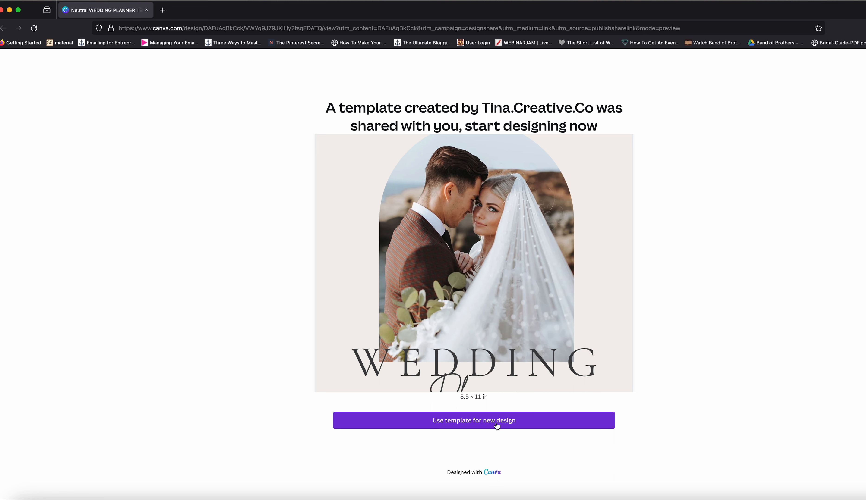
- Choose 'Use template for new design' on the Canva page, then 'Continue with Google' in the sign-in prompt
{"action": "left_click", "coordinate": [474, 420]}
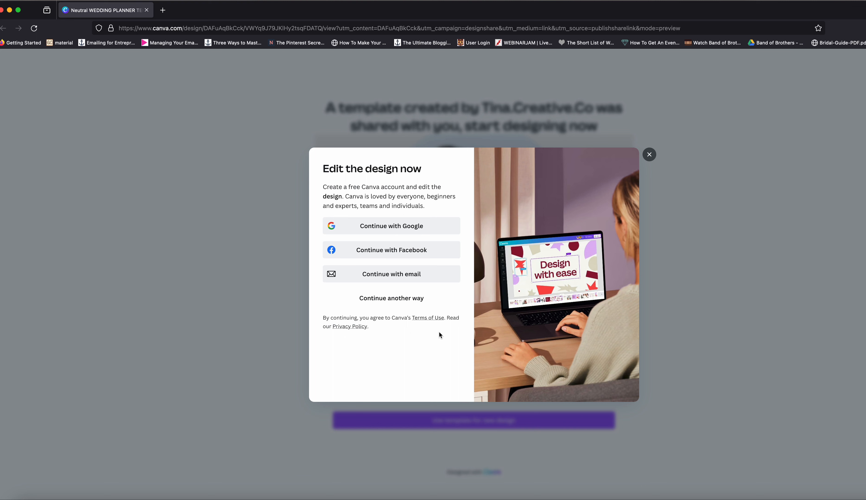
{"action": "left_click", "coordinate": [391, 226]}
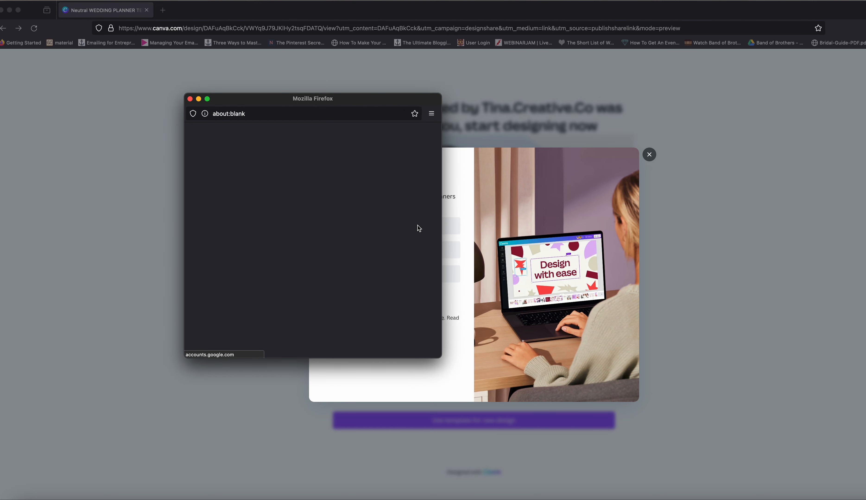